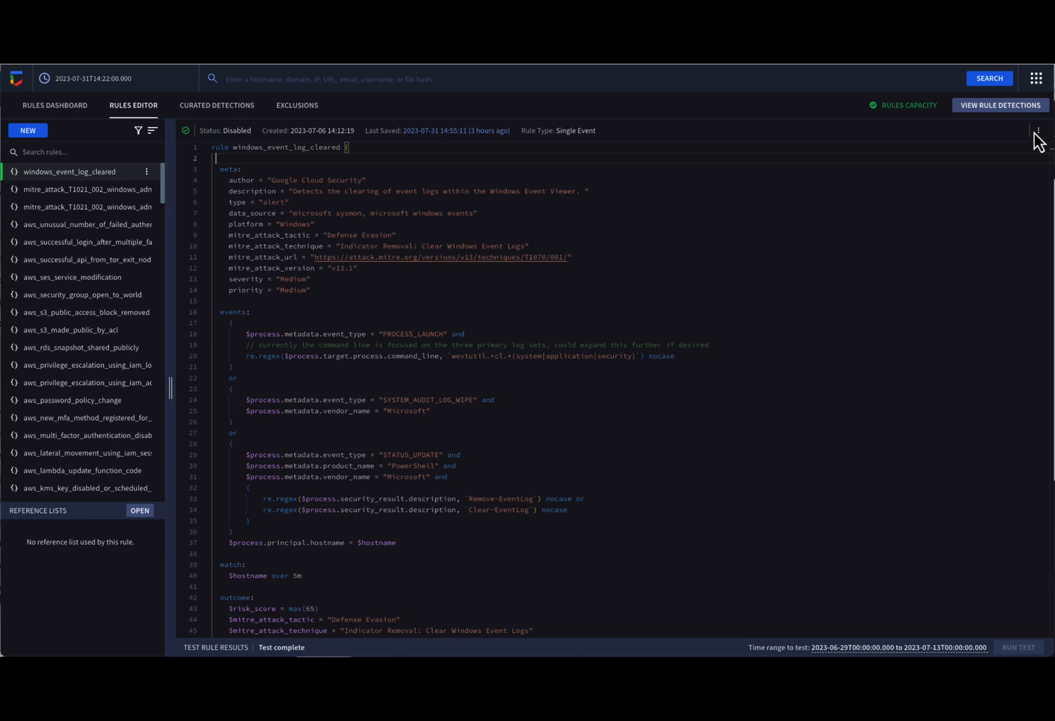
# Step: Show the windows_event_log_cleared rule's options menu and briefly review its alerts while it stays disabled
pyautogui.click(1037, 131)
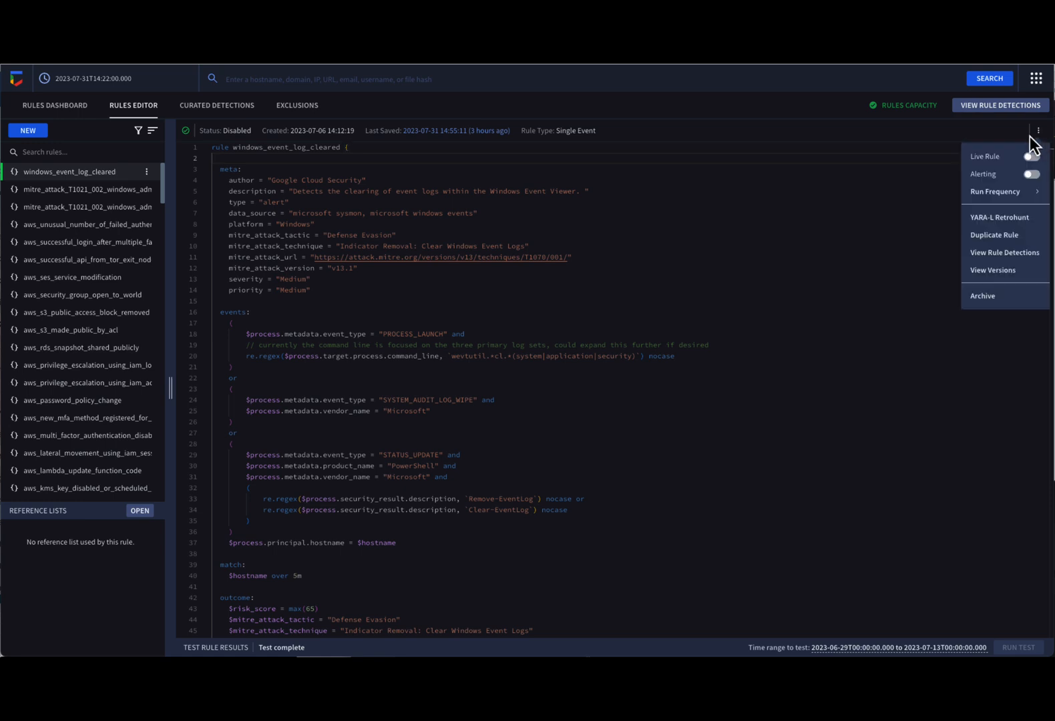
pyautogui.moveTo(1001, 197)
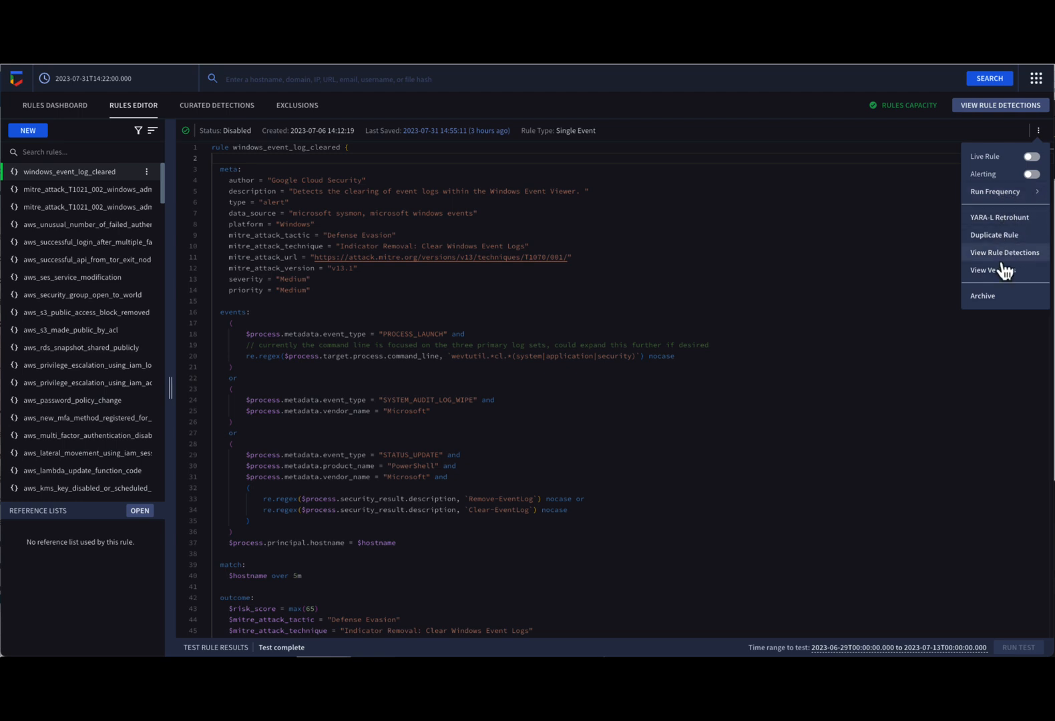
pyautogui.moveTo(998, 236)
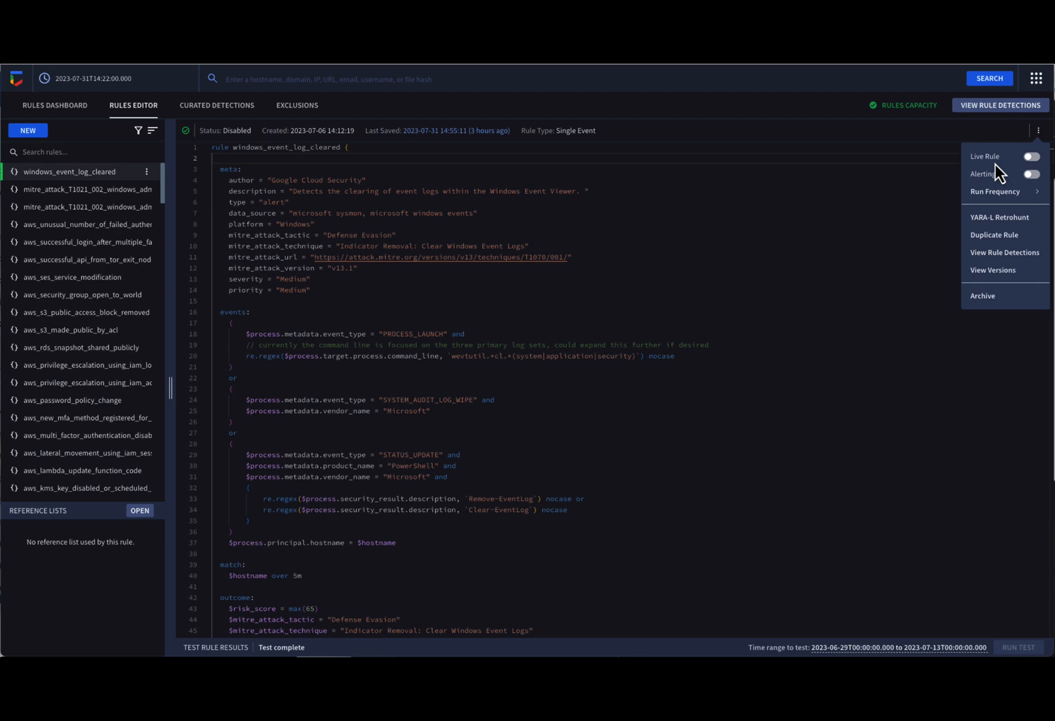
pyautogui.click(1038, 131)
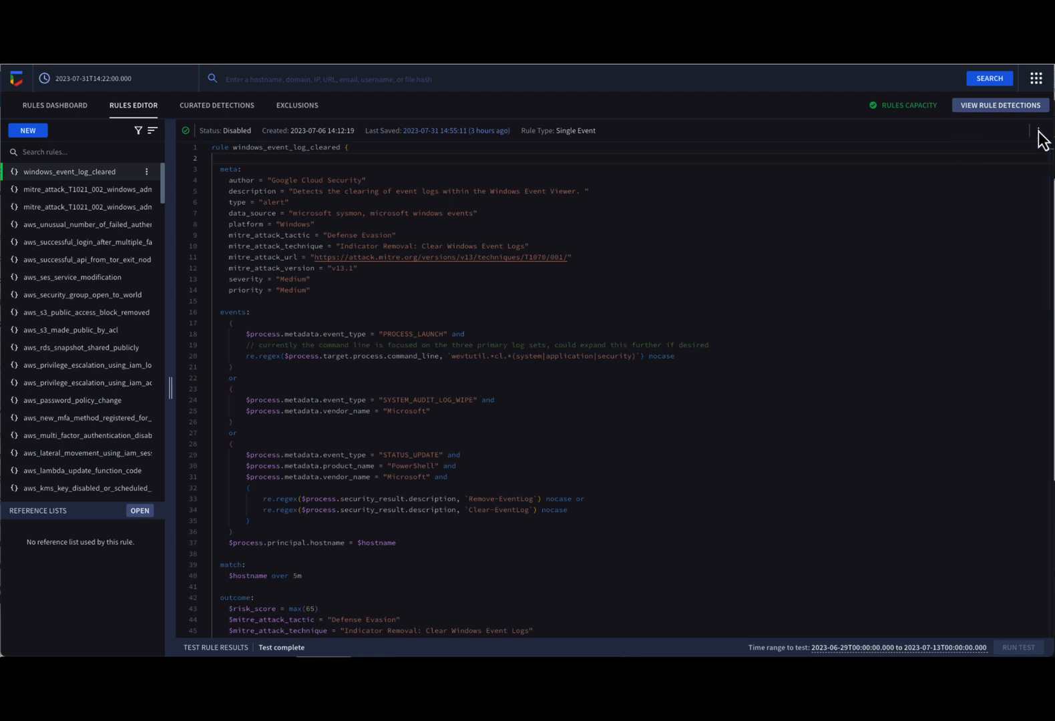
pyautogui.click(1040, 131)
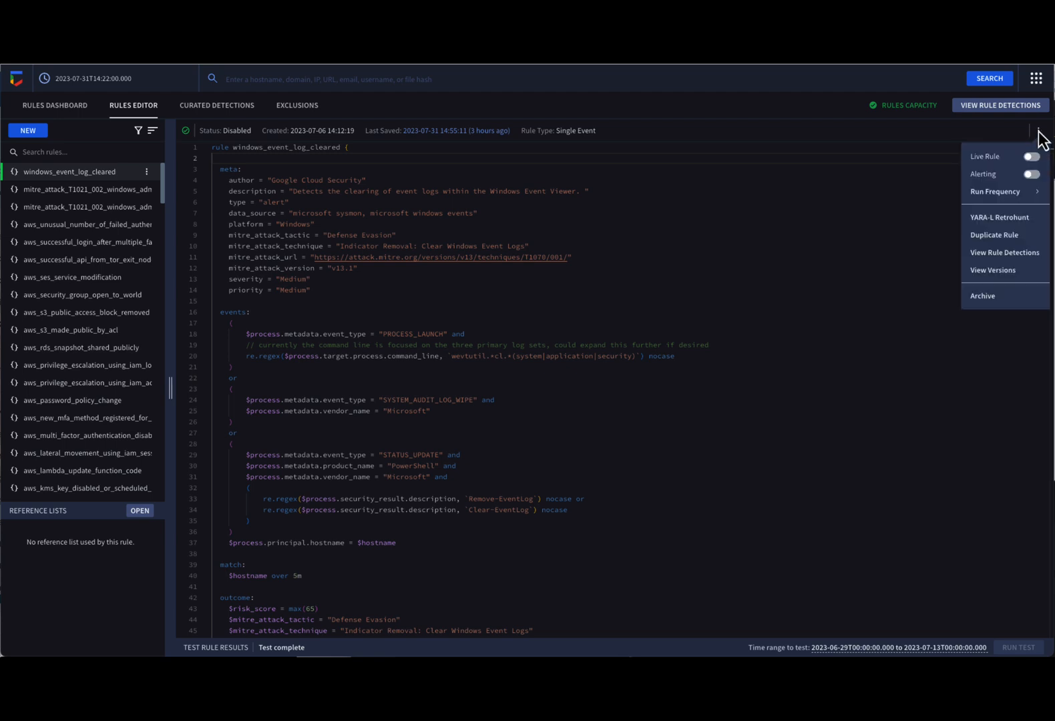
pyautogui.moveTo(871, 161)
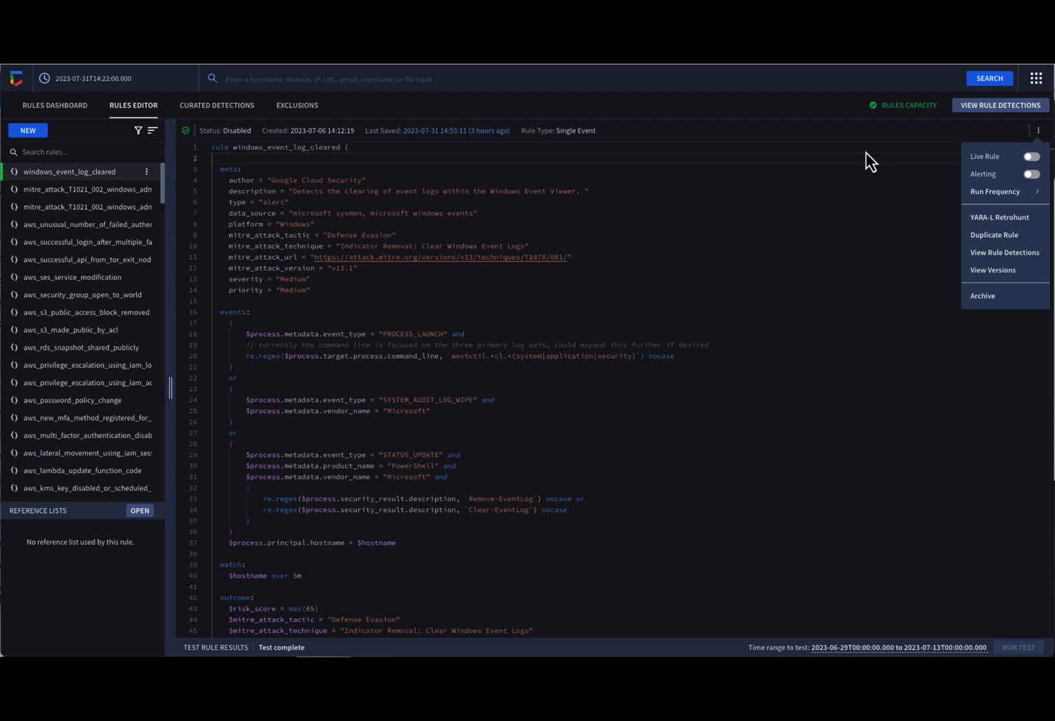
pyautogui.moveTo(356, 163)
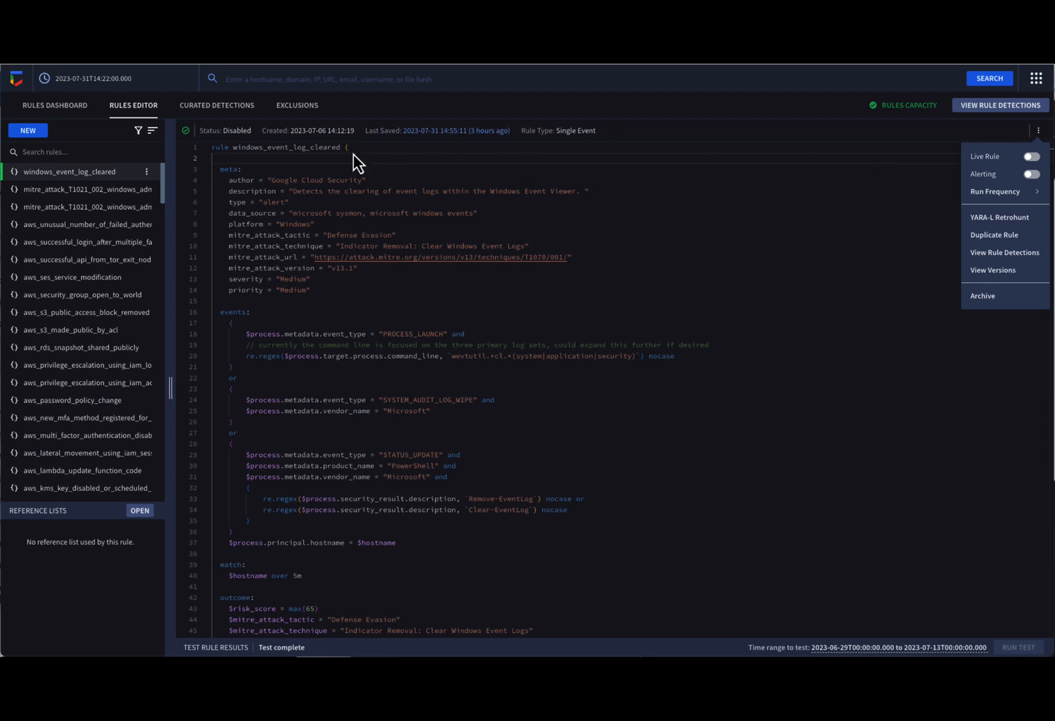
pyautogui.moveTo(969, 169)
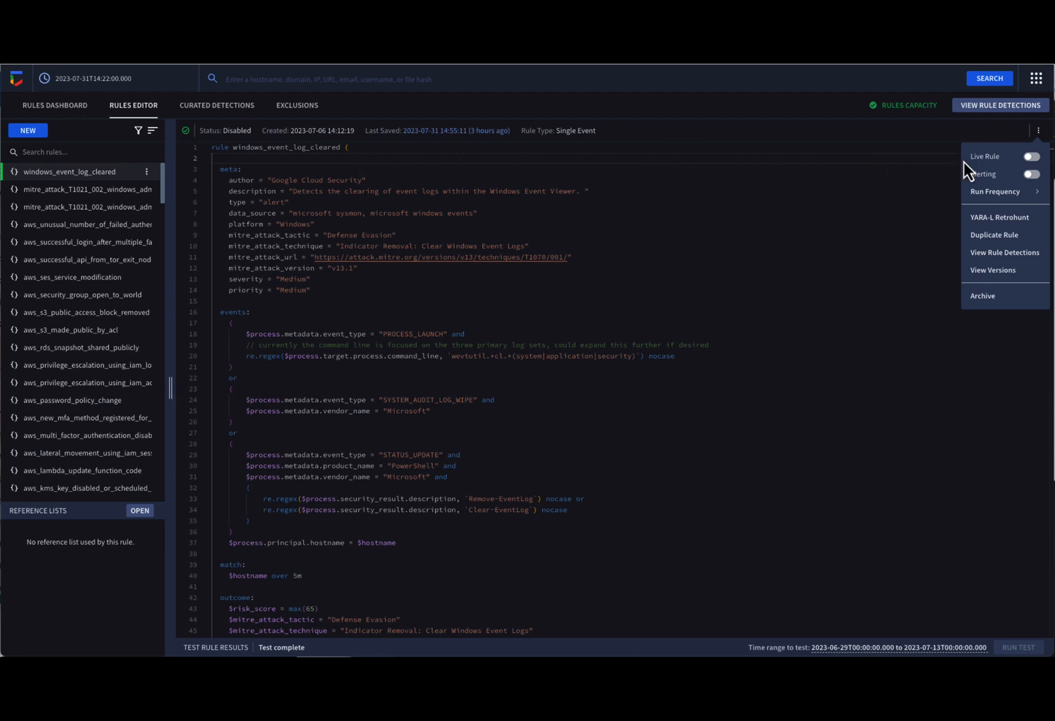
pyautogui.moveTo(970, 170)
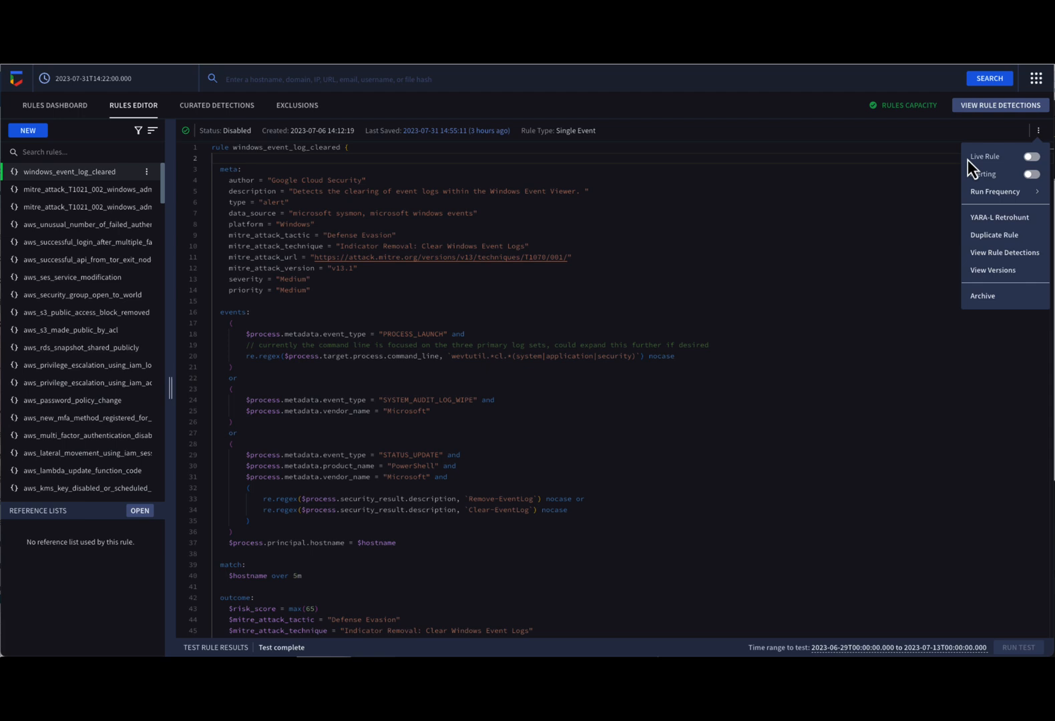
pyautogui.moveTo(973, 191)
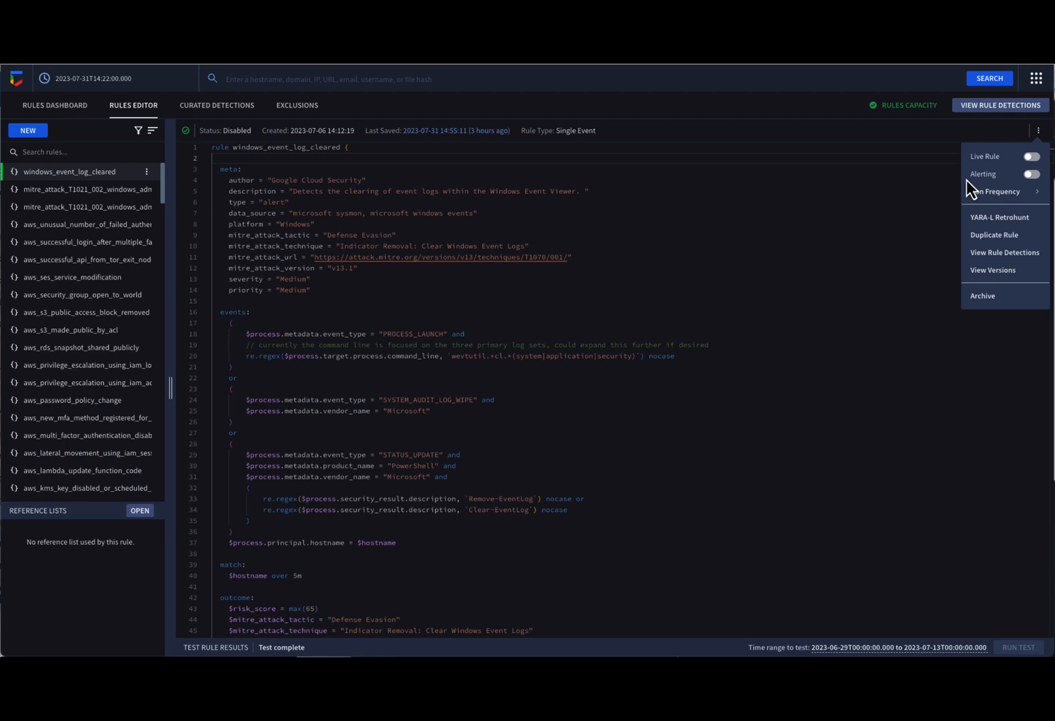
pyautogui.moveTo(975, 191)
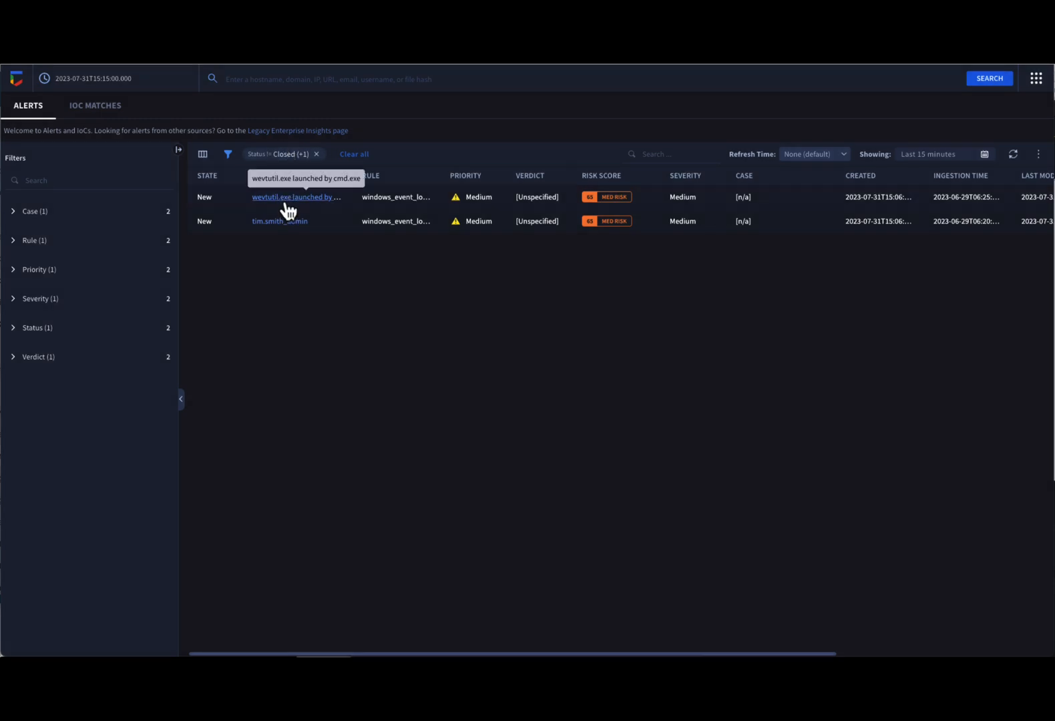
pyautogui.click(296, 198)
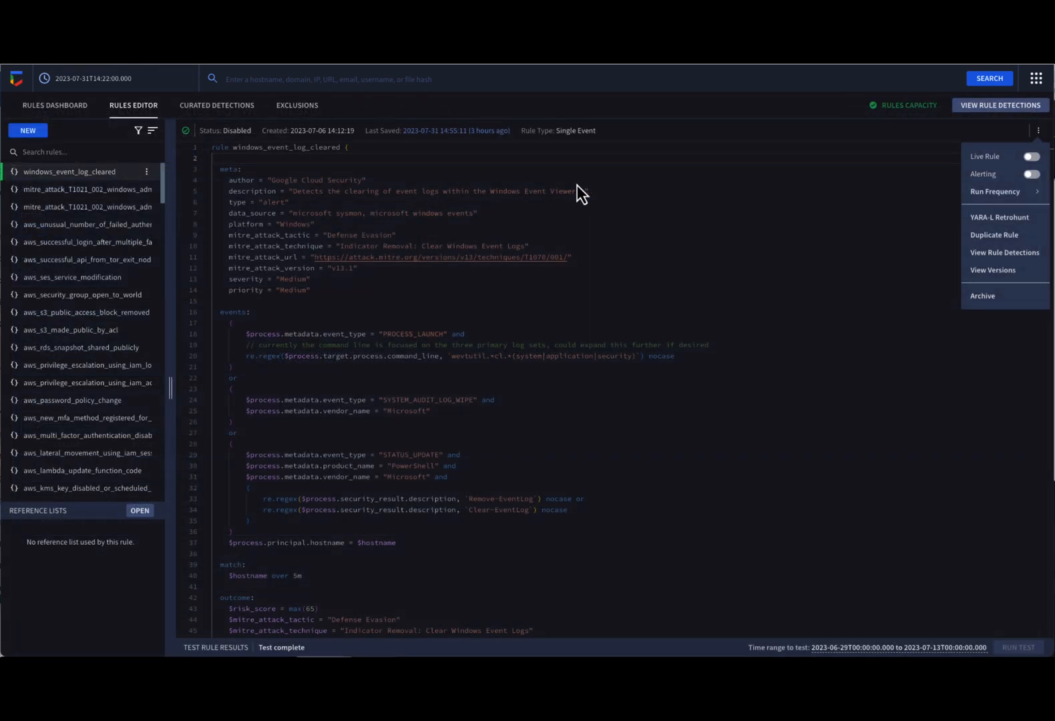
# Step: Switch on Live Rule and Alerting for windows_event_log_cleared, then reopen its options
pyautogui.click(1029, 156)
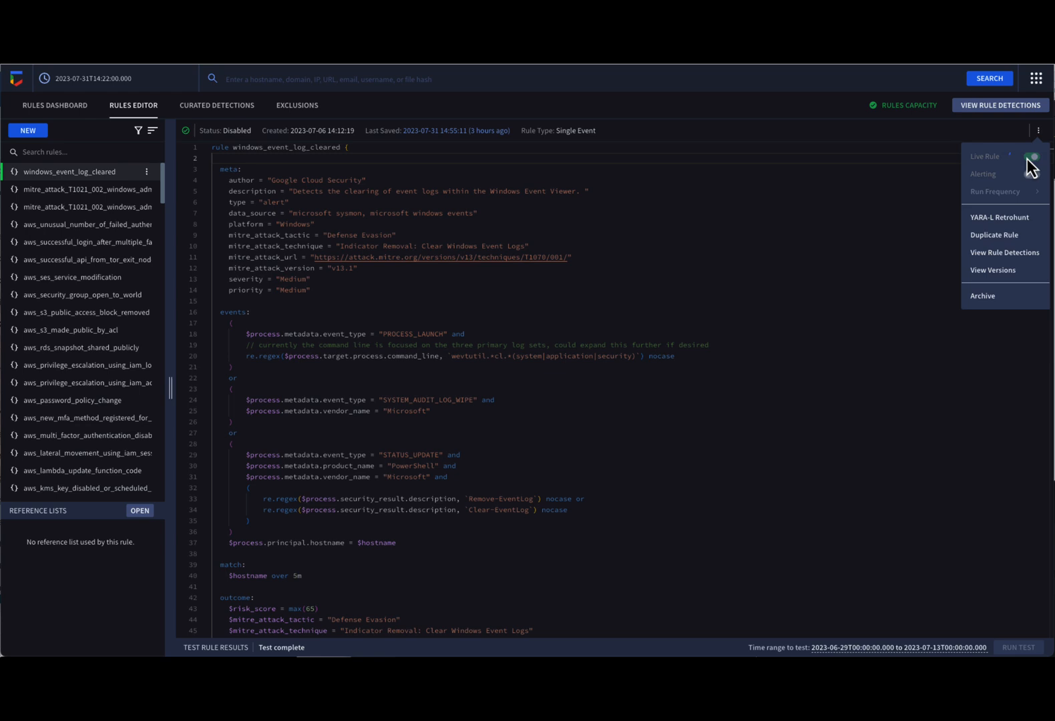
pyautogui.click(1034, 157)
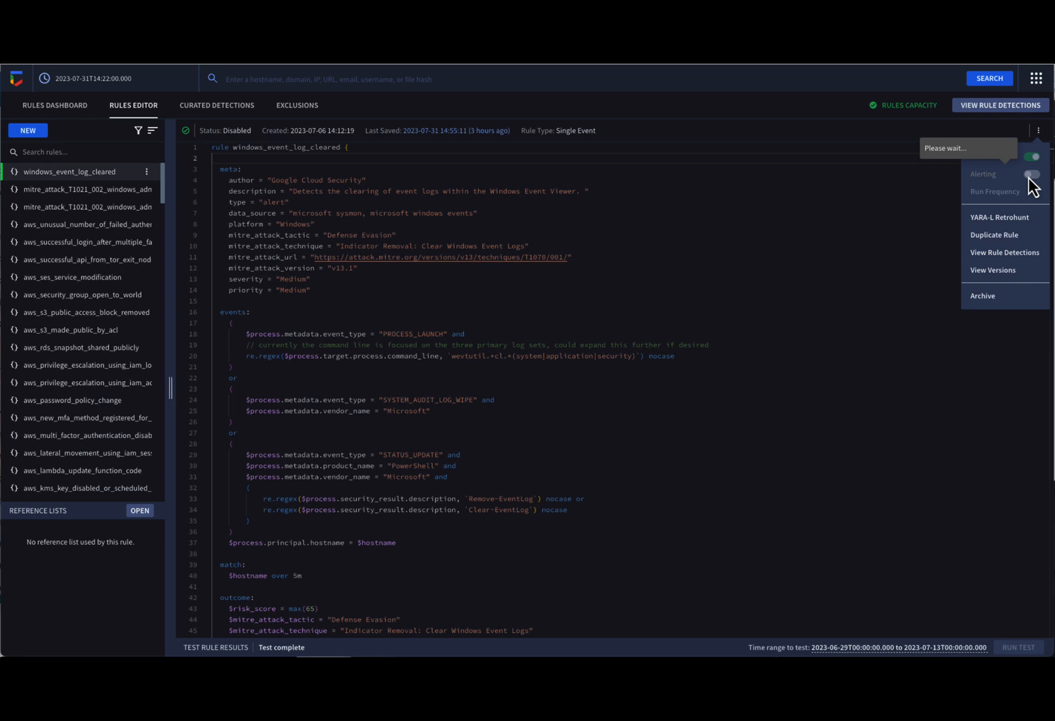
pyautogui.click(1033, 156)
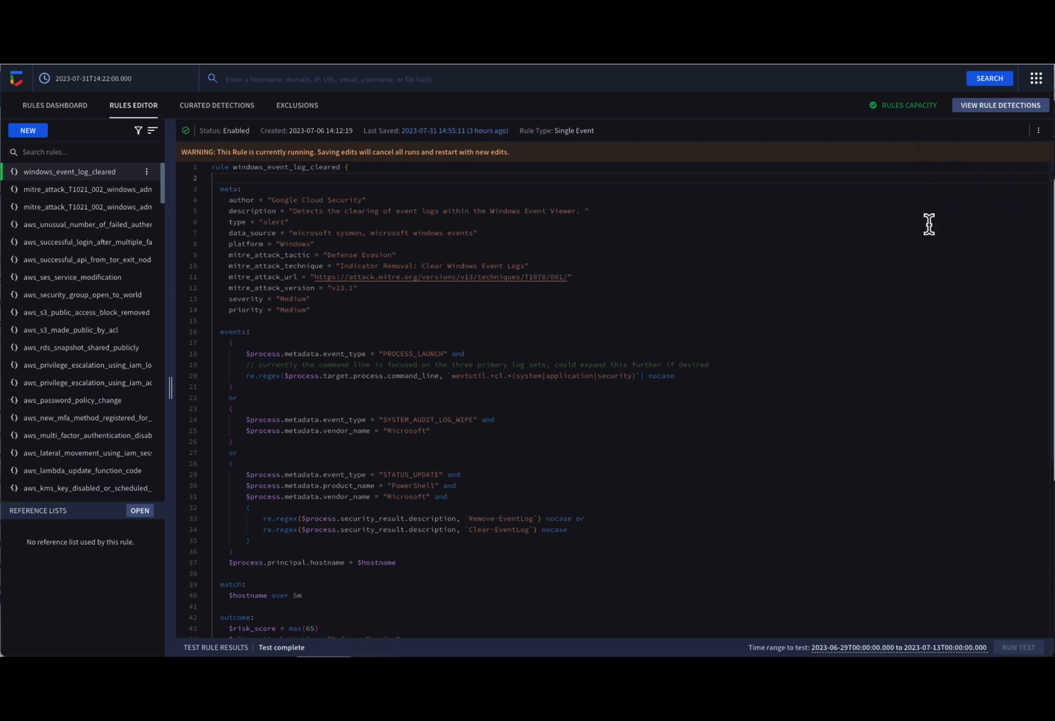
pyautogui.moveTo(518, 163)
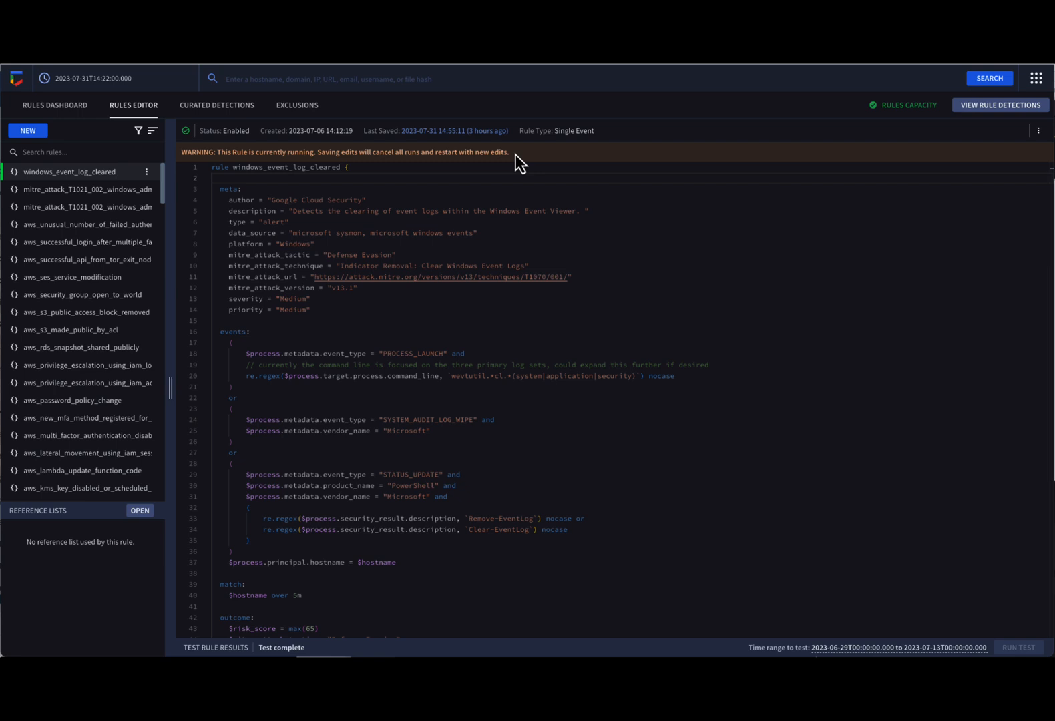
pyautogui.moveTo(1023, 151)
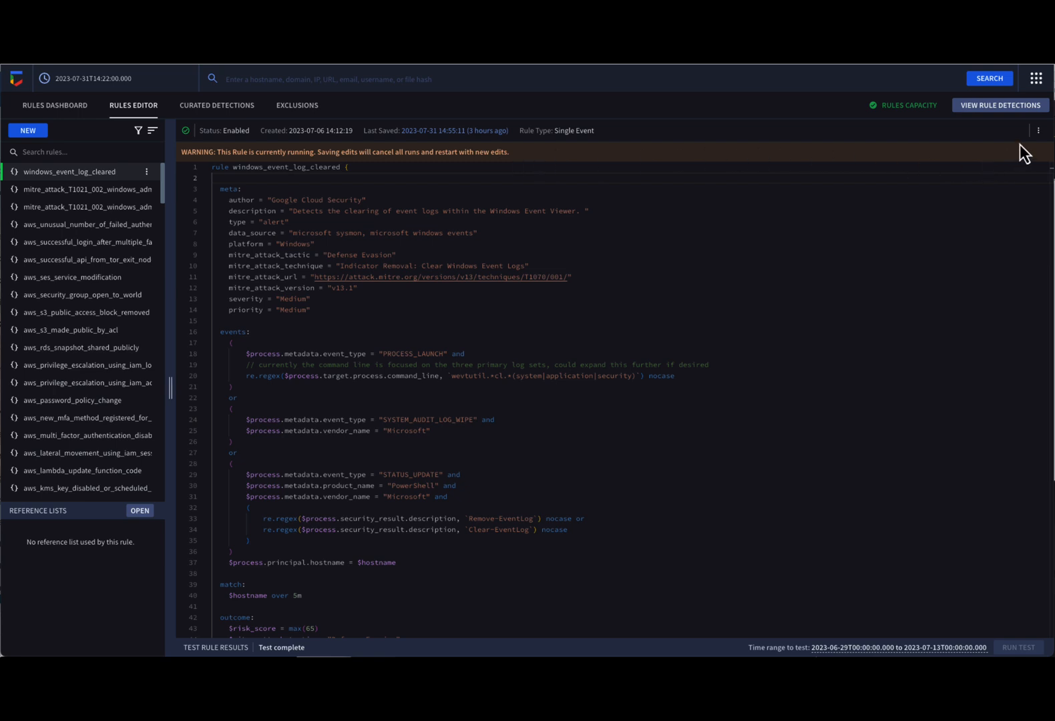
pyautogui.click(1038, 130)
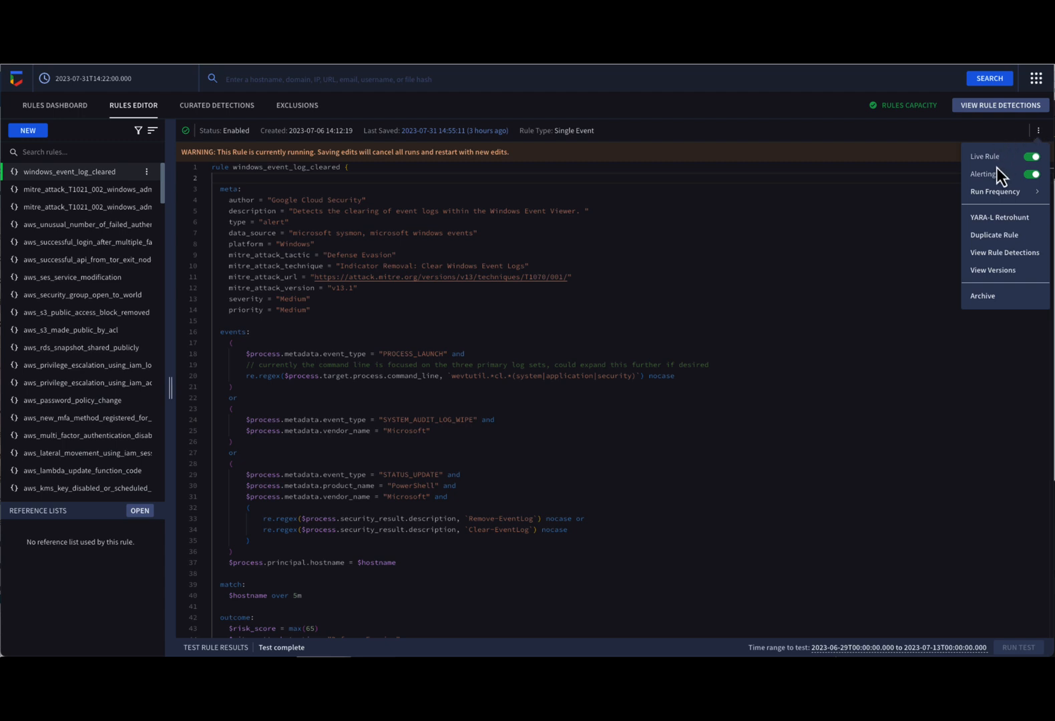
pyautogui.moveTo(999, 218)
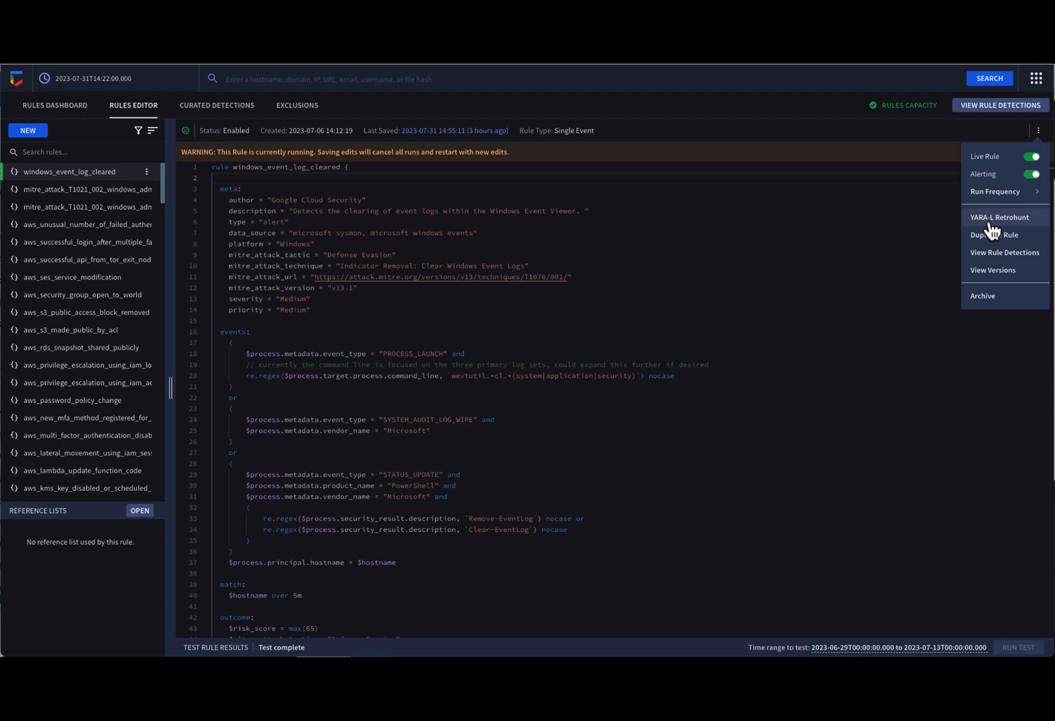
pyautogui.moveTo(1002, 194)
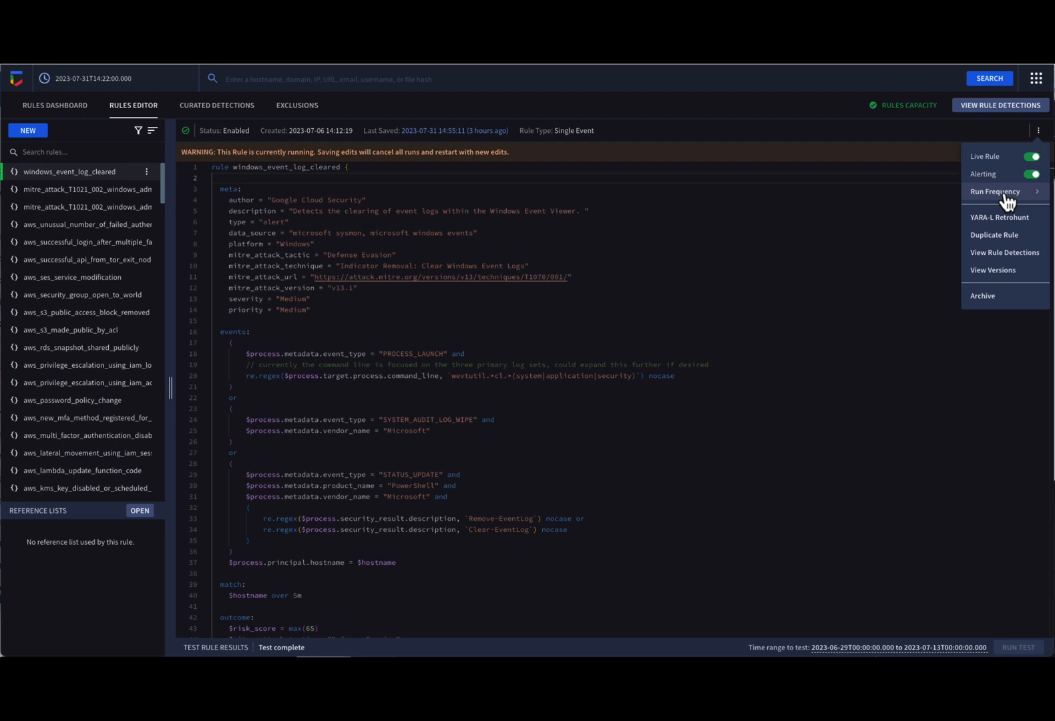
# Step: Check the 10 min run frequency and start a YARA-L retrohunt for the rule
pyautogui.click(995, 193)
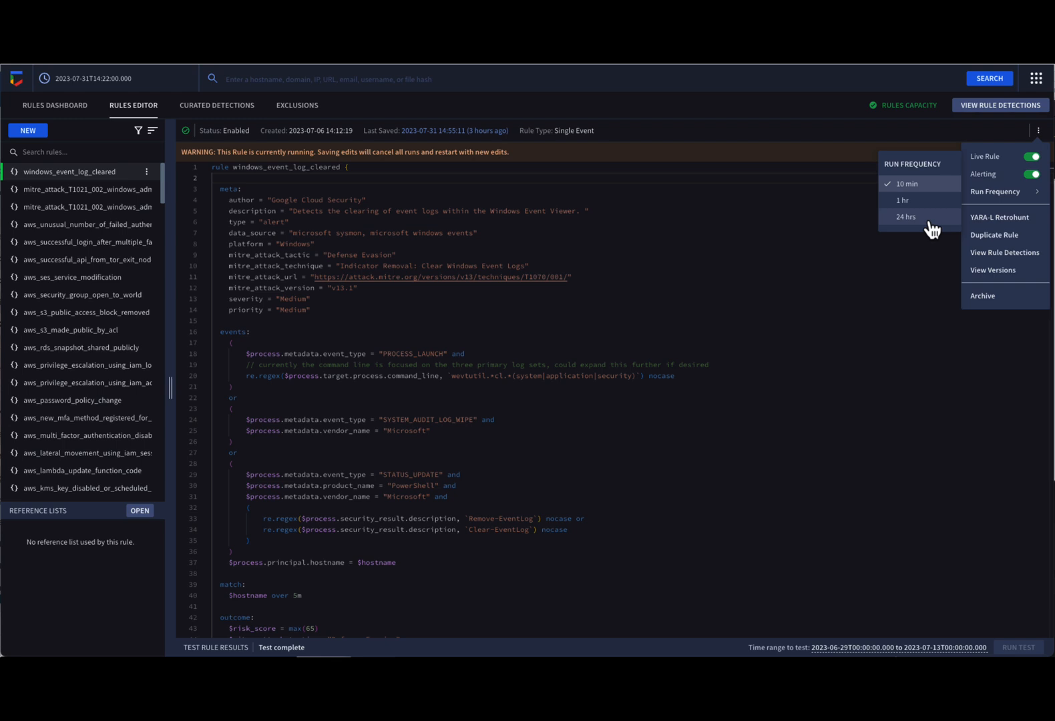
pyautogui.moveTo(986, 227)
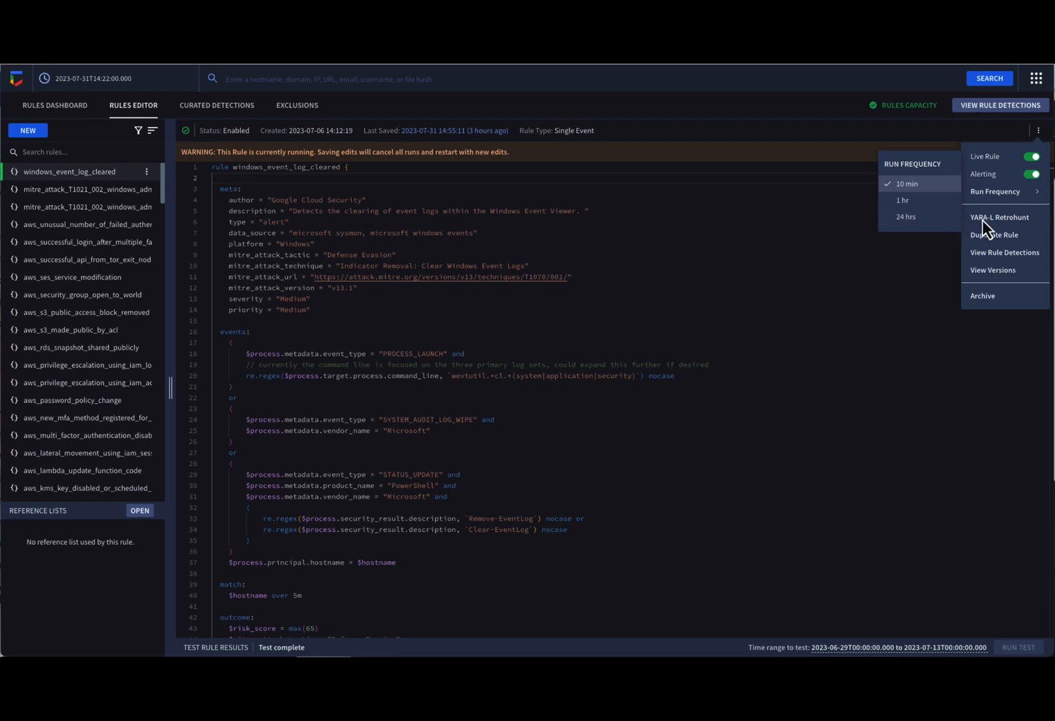
pyautogui.click(1008, 175)
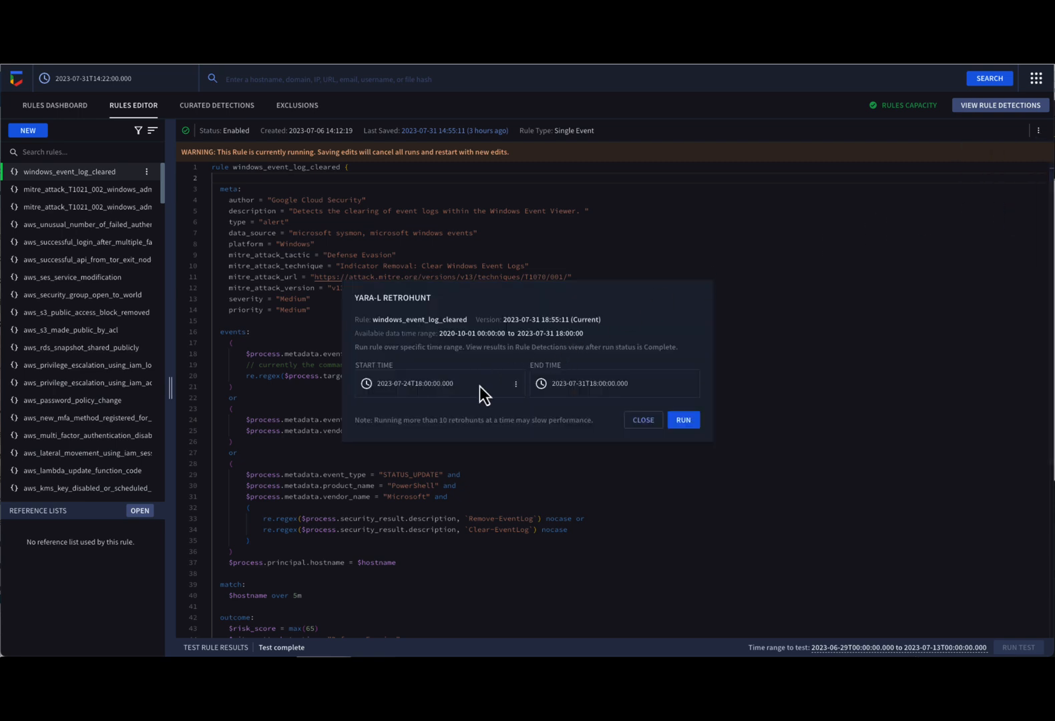
# Step: Run the retrohunt from June 29 to July 1, 2023 and reopen the rule's options
pyautogui.click(436, 384)
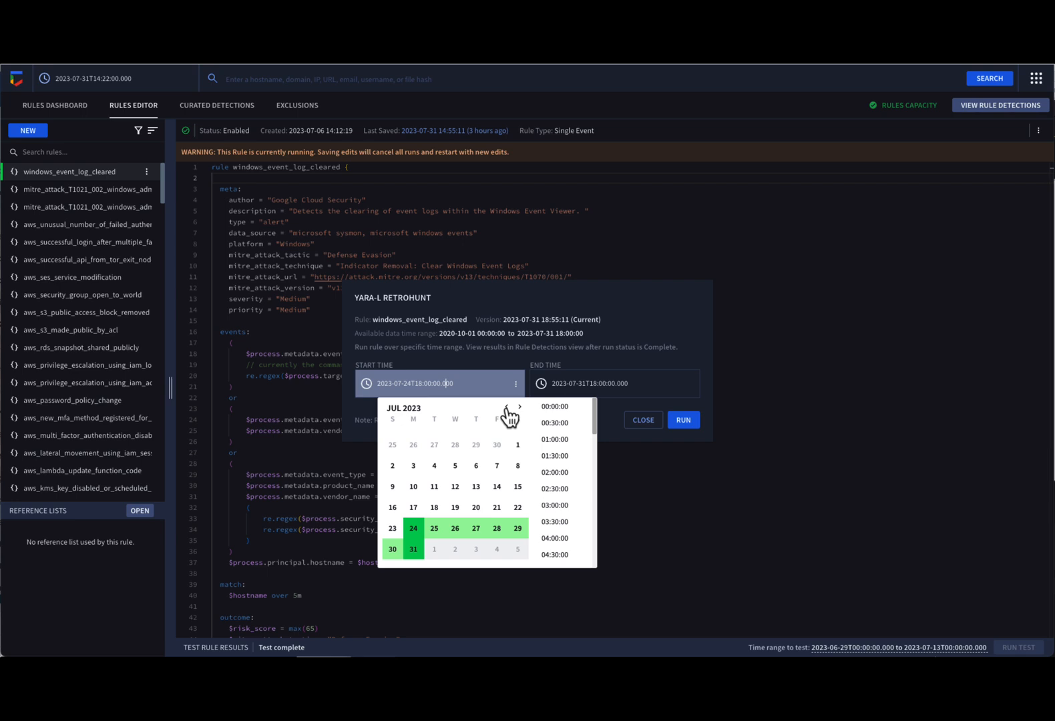
pyautogui.click(506, 407)
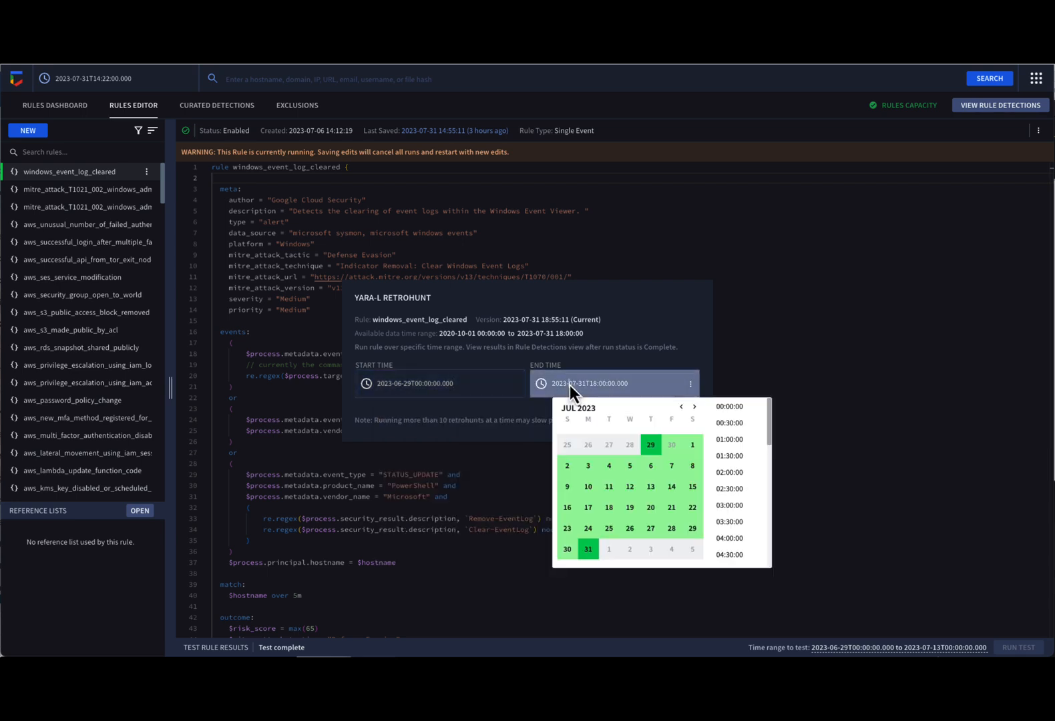
pyautogui.click(692, 445)
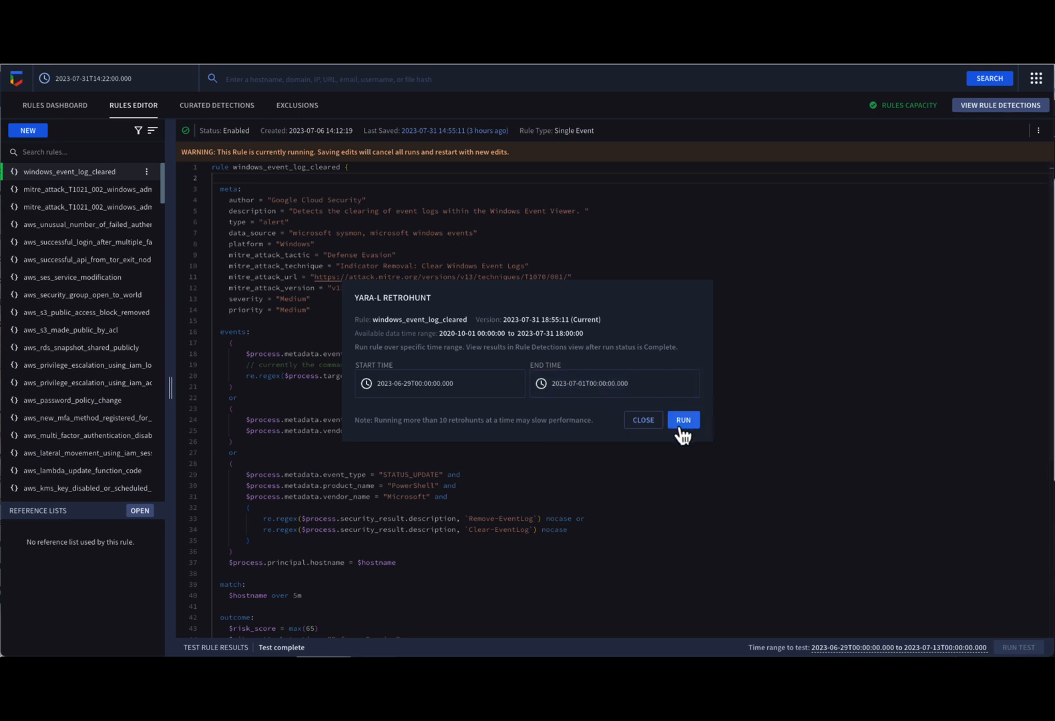
pyautogui.click(682, 419)
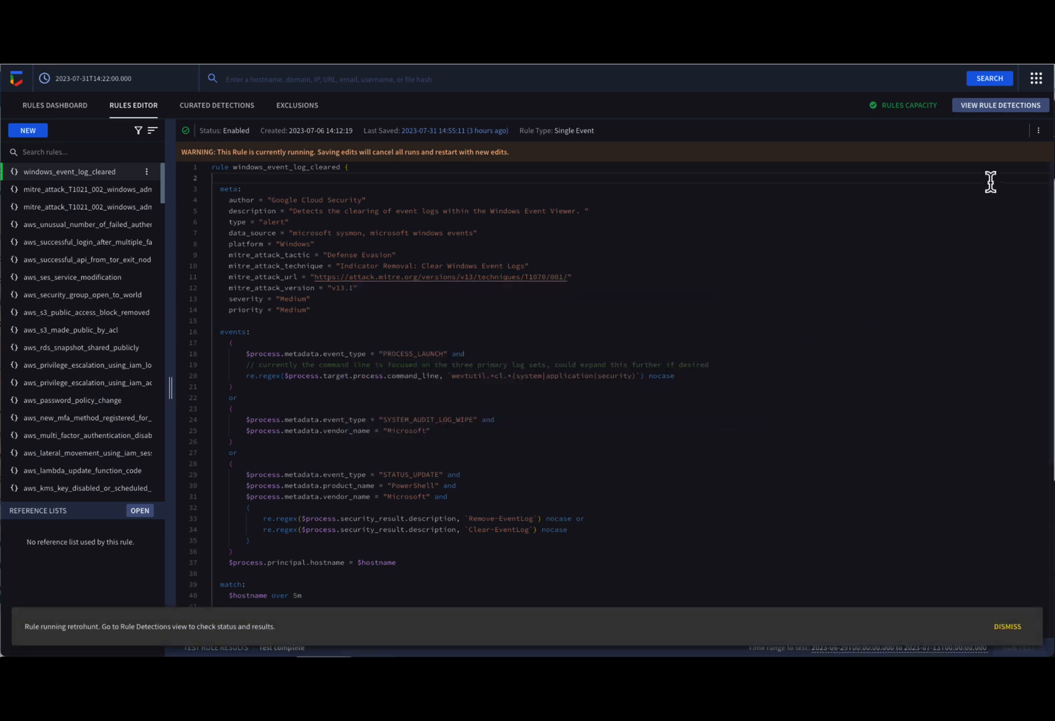
pyautogui.click(1038, 129)
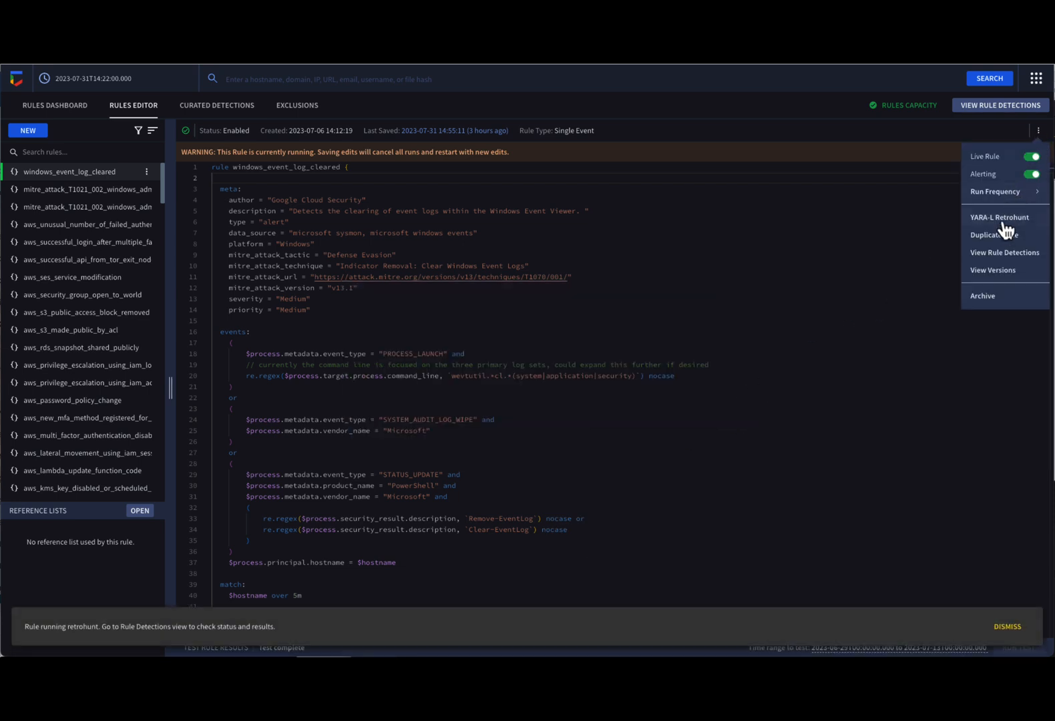
pyautogui.click(991, 235)
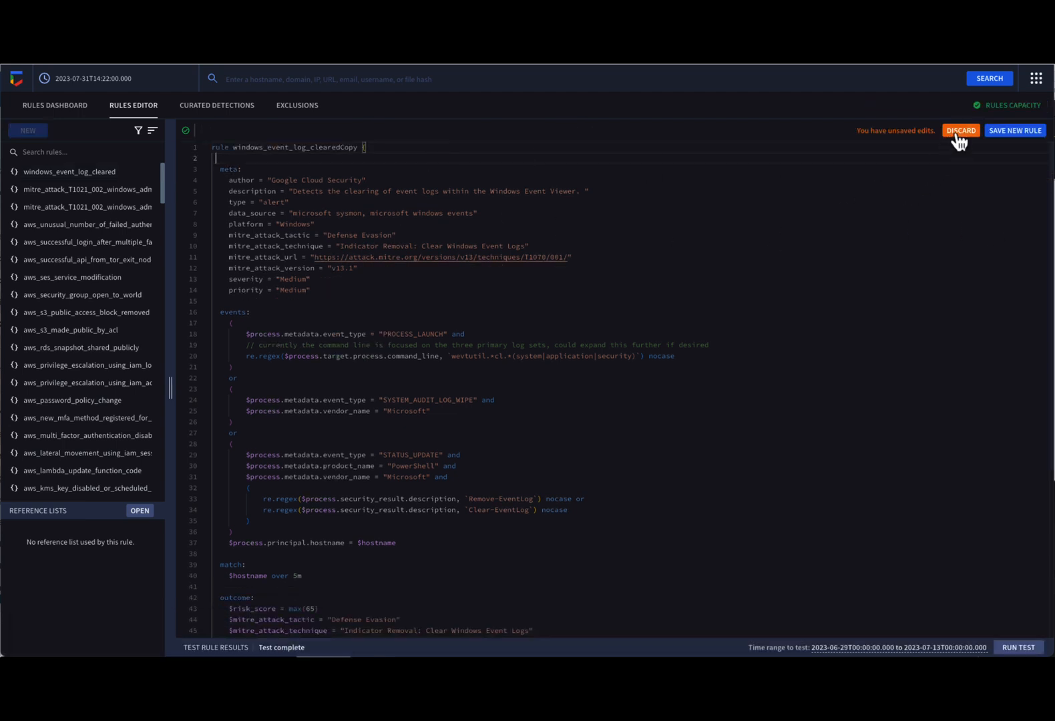
pyautogui.click(960, 131)
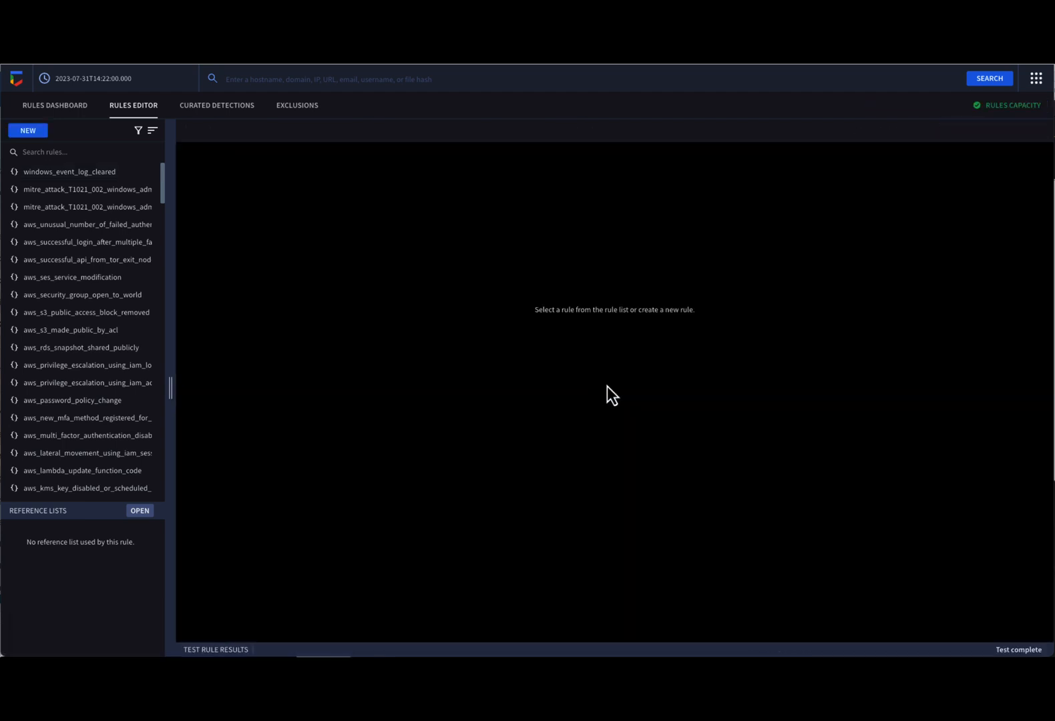
pyautogui.click(69, 171)
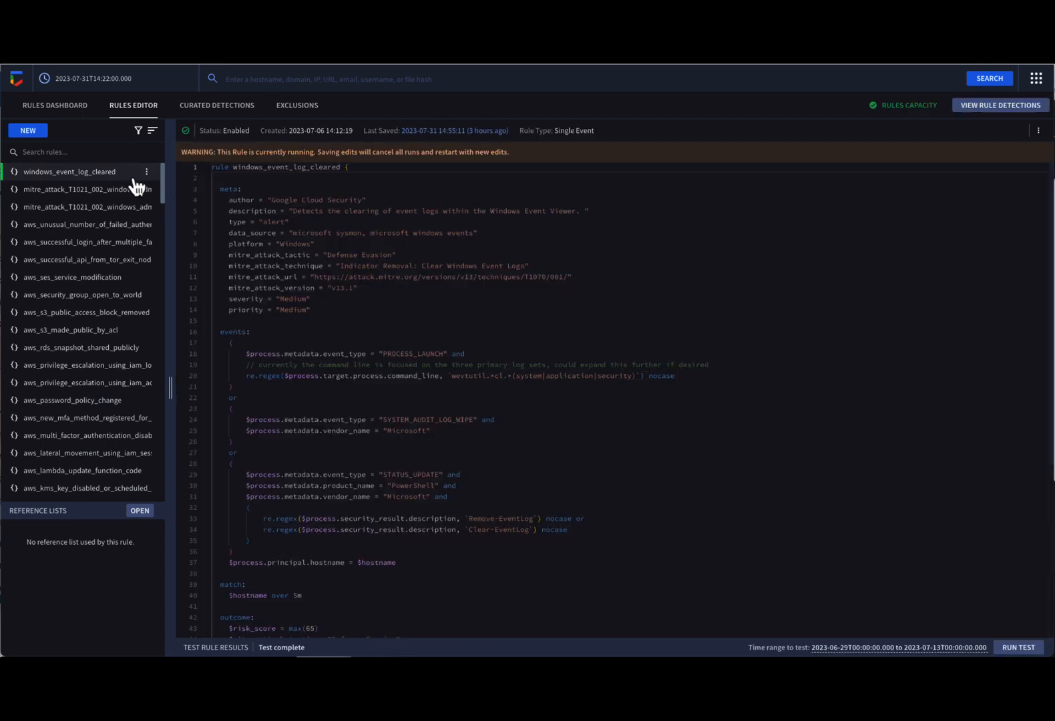
pyautogui.click(1037, 131)
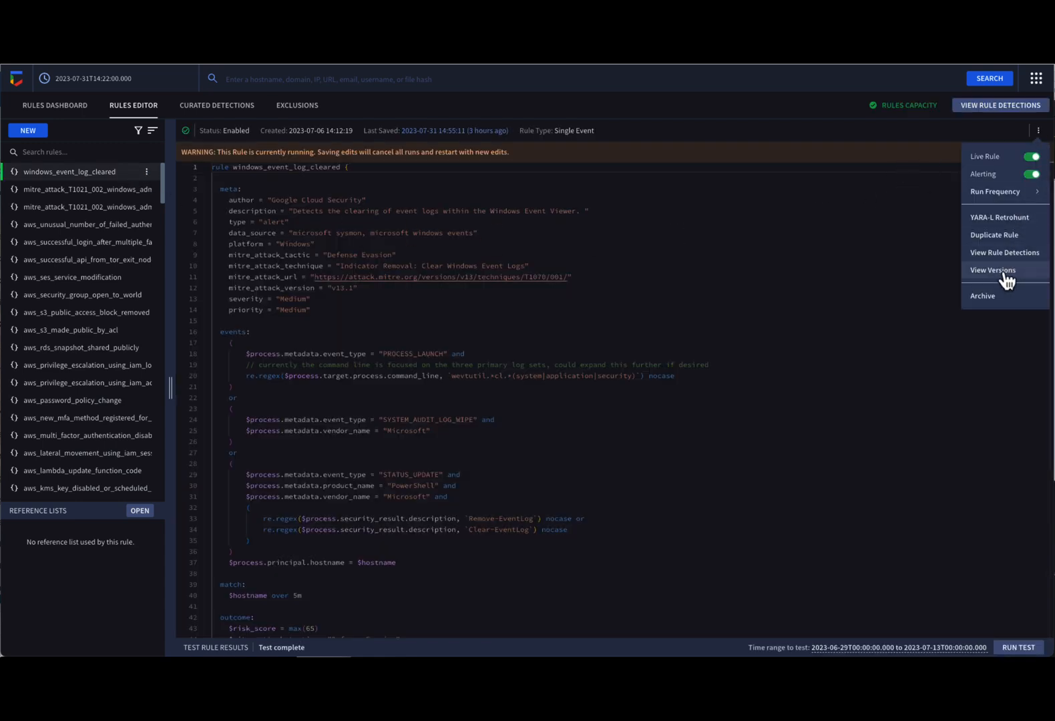
# Step: Compare the current rule against its 14:51:13 version, then archive the rule
pyautogui.click(996, 275)
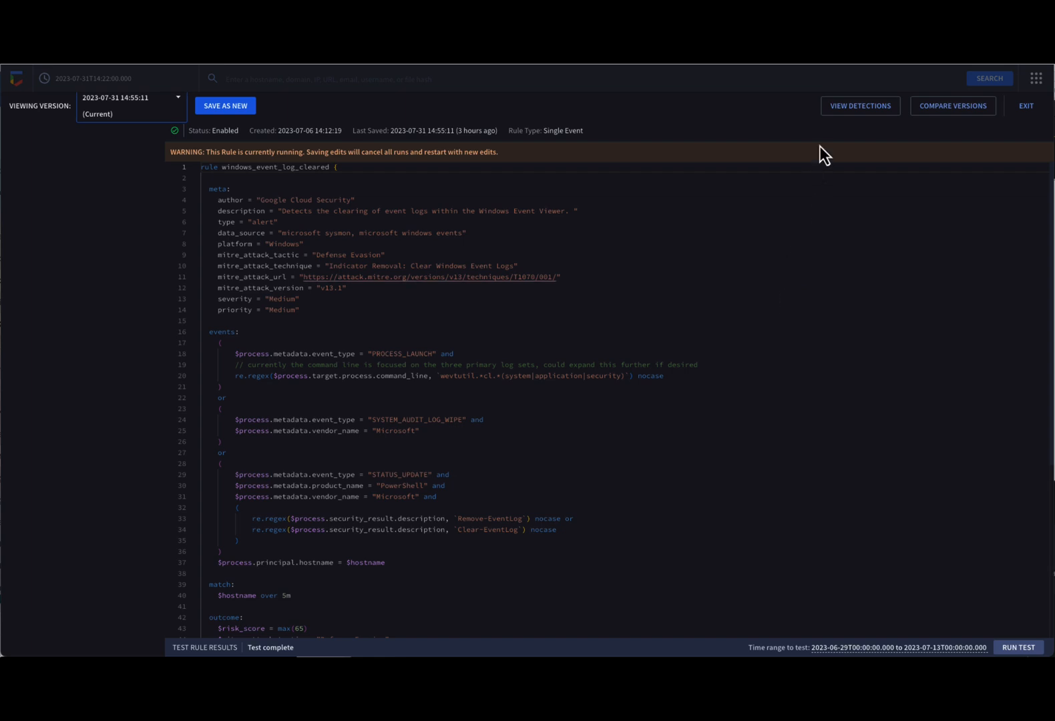
pyautogui.moveTo(936, 120)
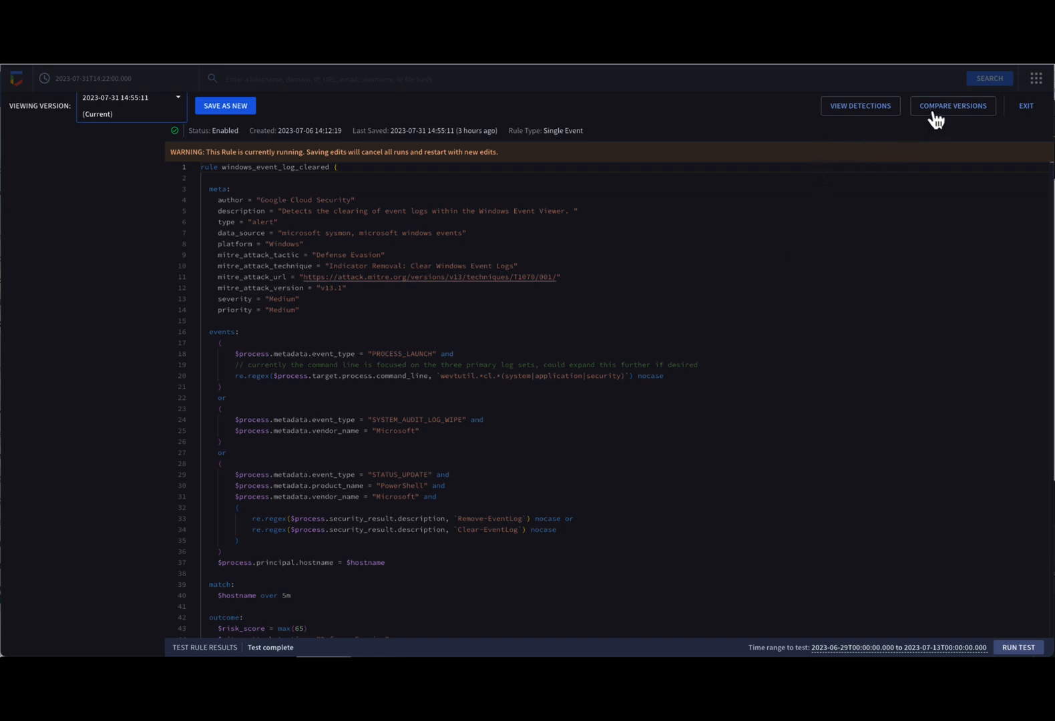
pyautogui.click(953, 105)
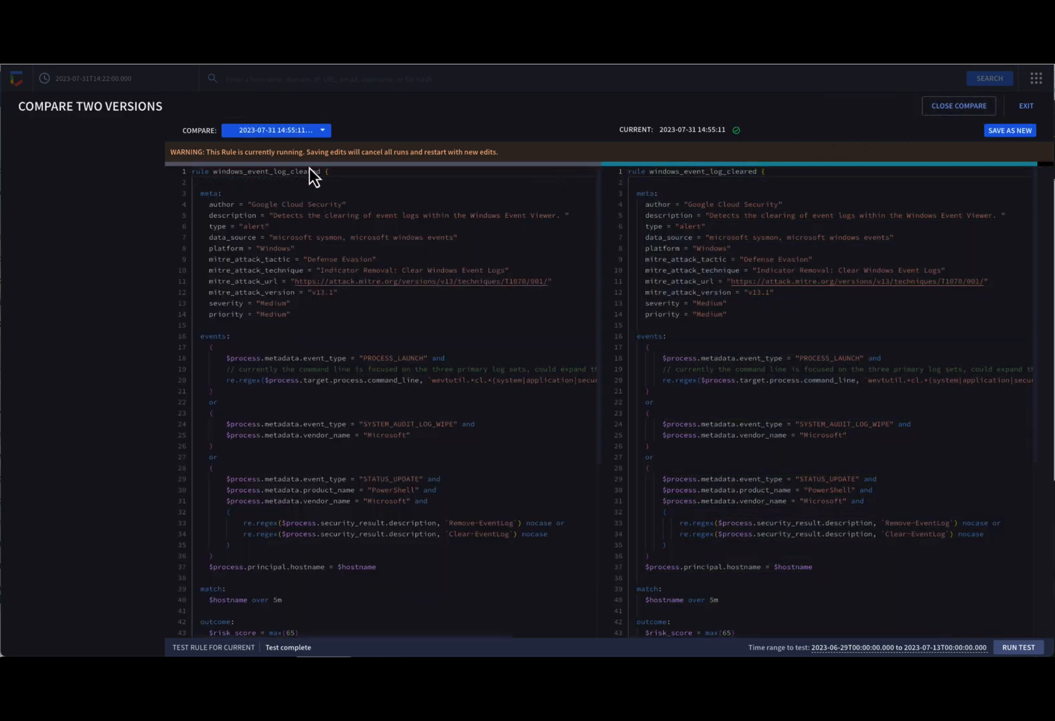
pyautogui.click(276, 129)
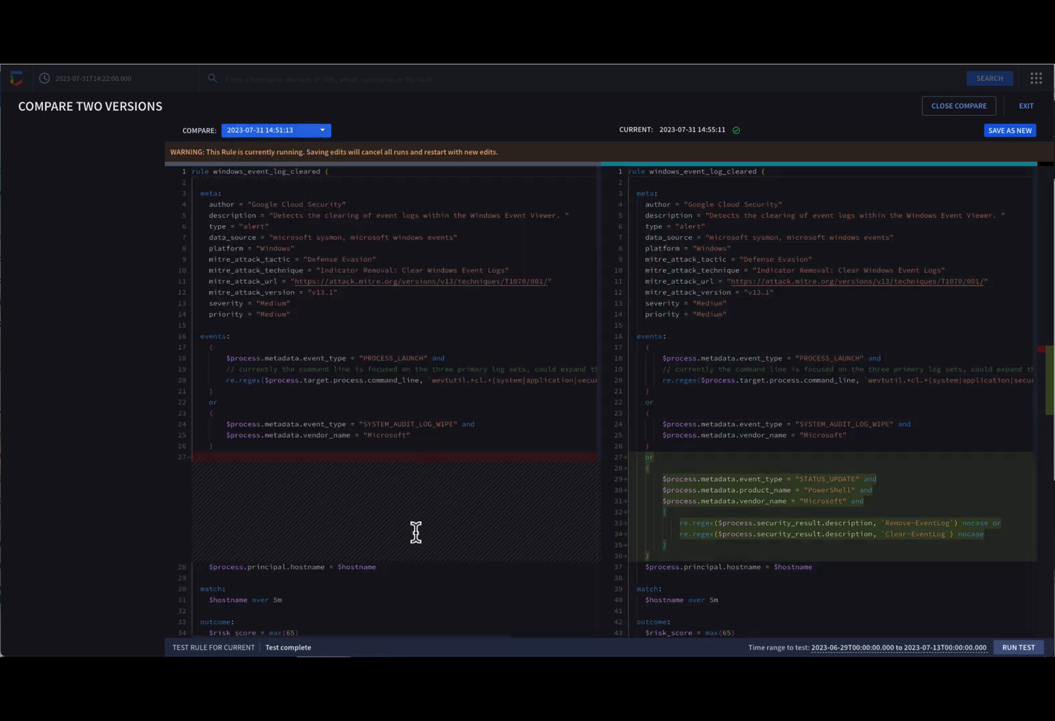
pyautogui.moveTo(752, 504)
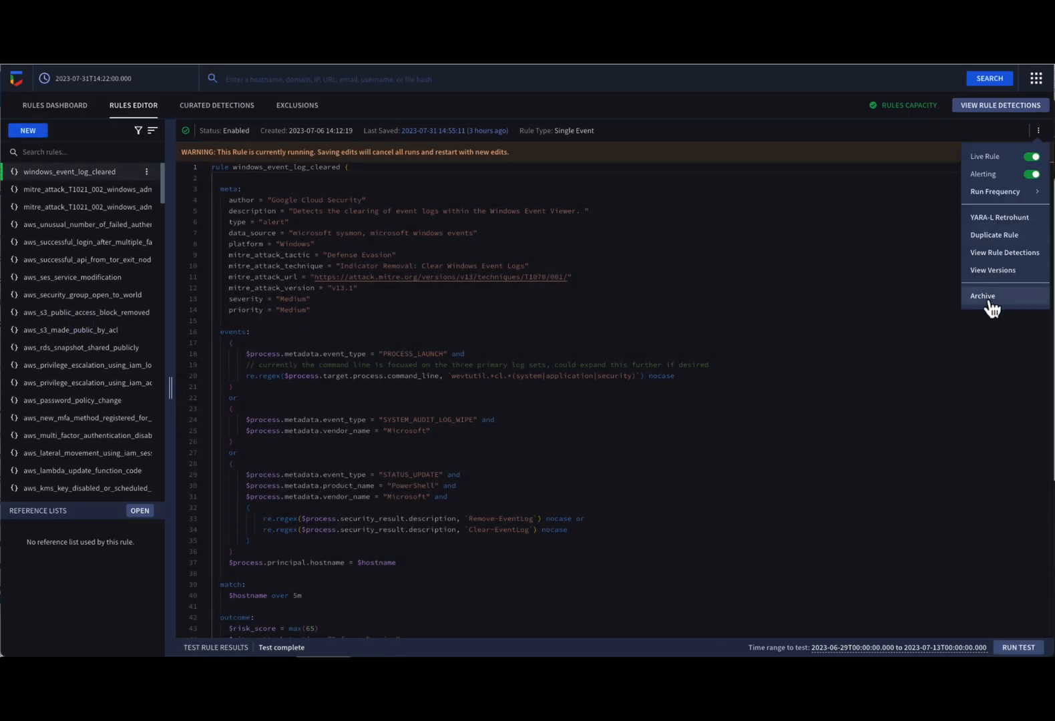
pyautogui.click(984, 296)
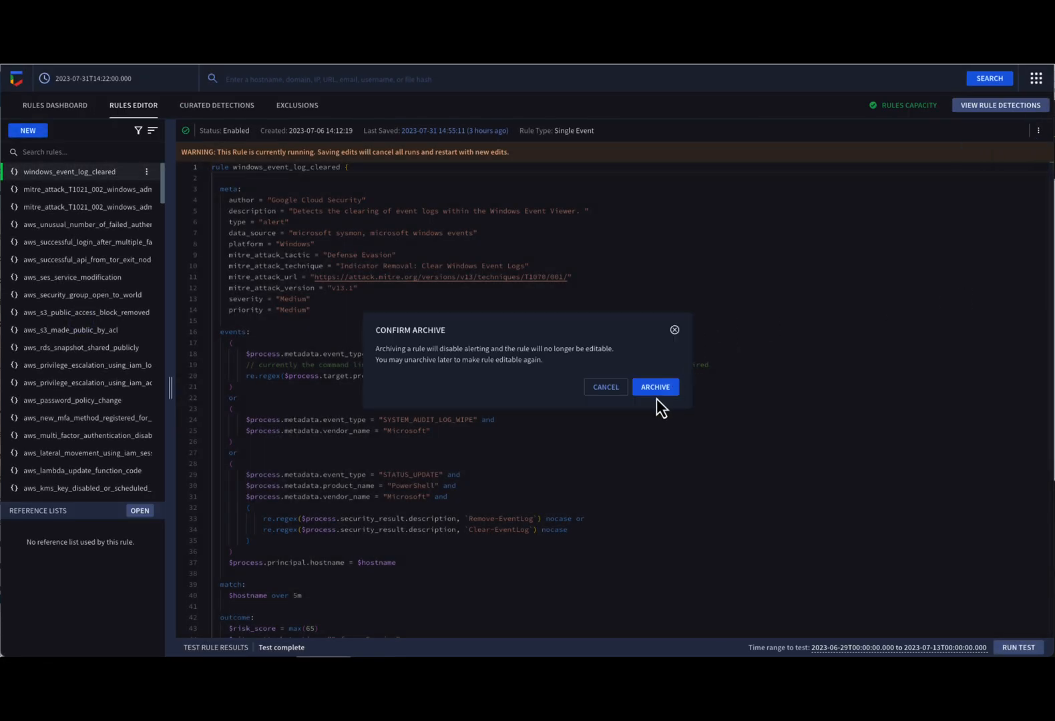